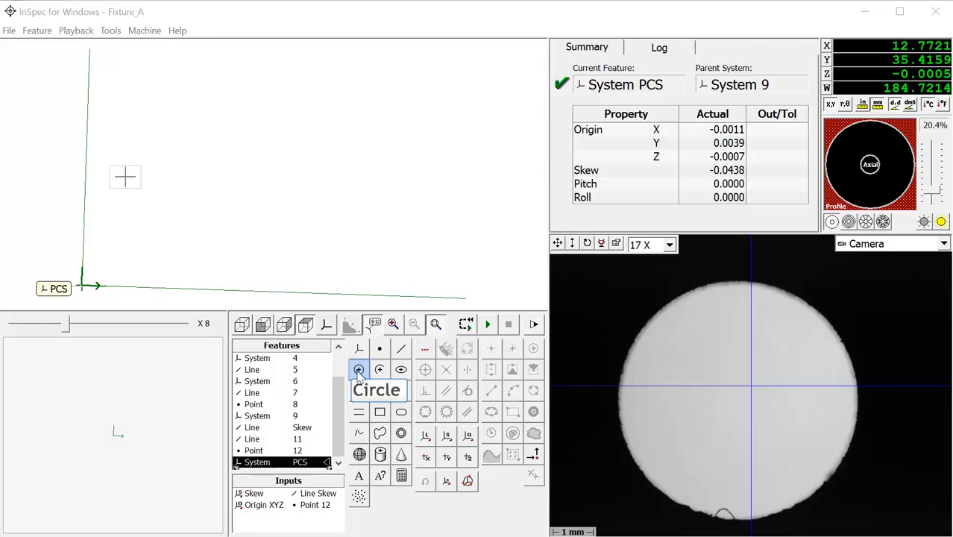
Step: Measure the large circle edge as Circle 14 and add System 15
click(358, 369)
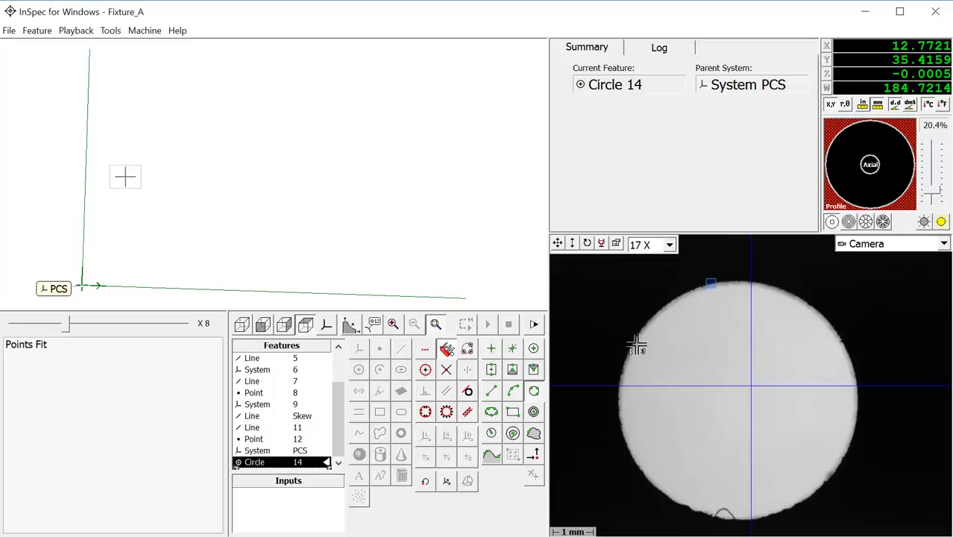
mouse_move(708, 284)
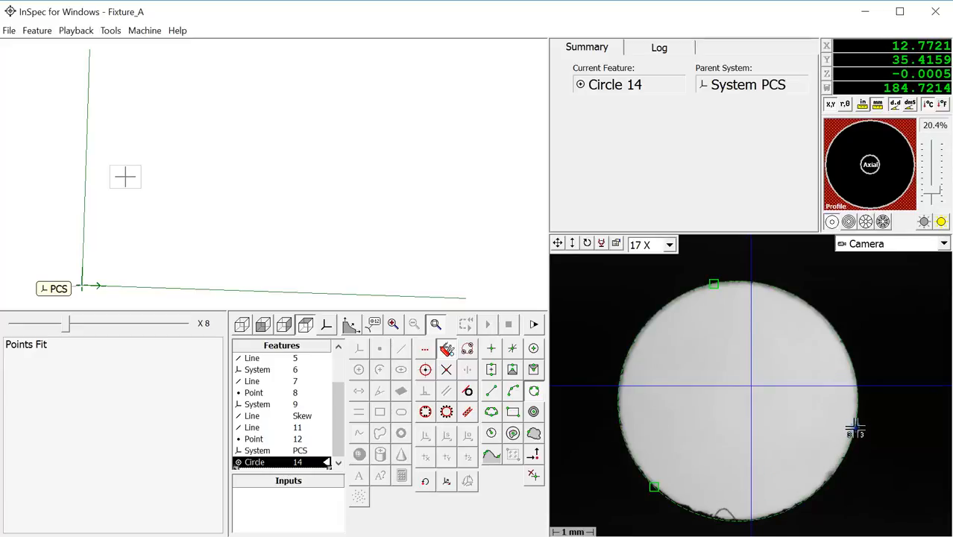
click(487, 324)
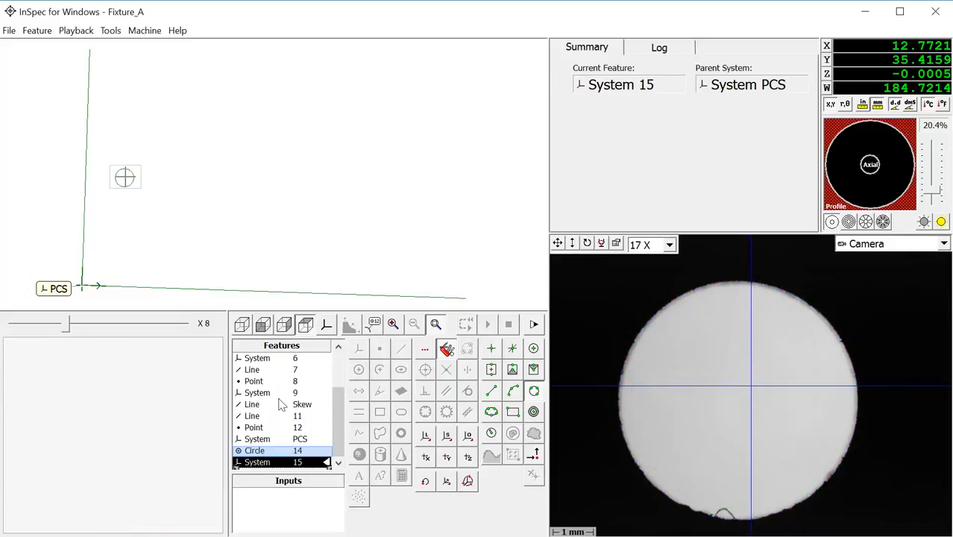
Step: Base System 15 on Circle 14's centre and rename it 'Rotate Sys'
click(255, 450)
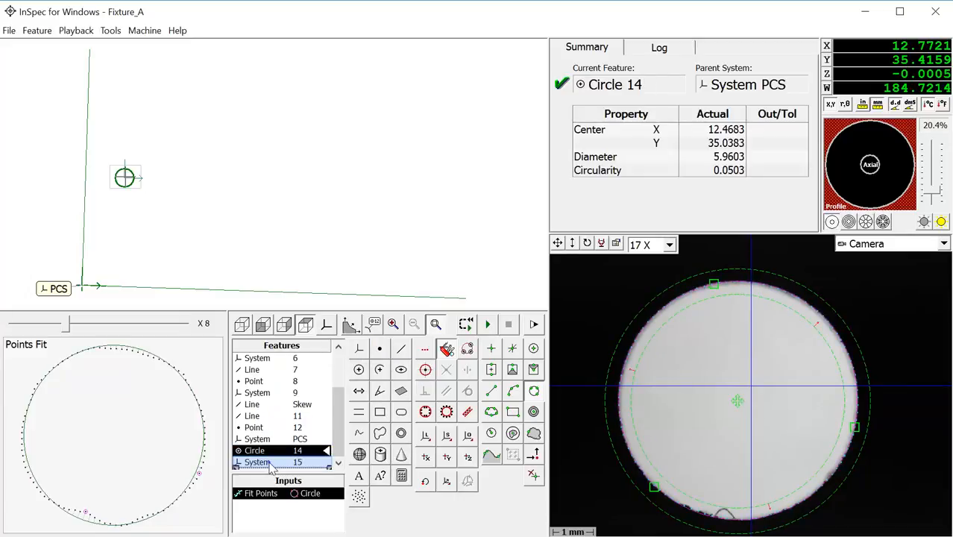
click(275, 462)
text(Rotate Sys)
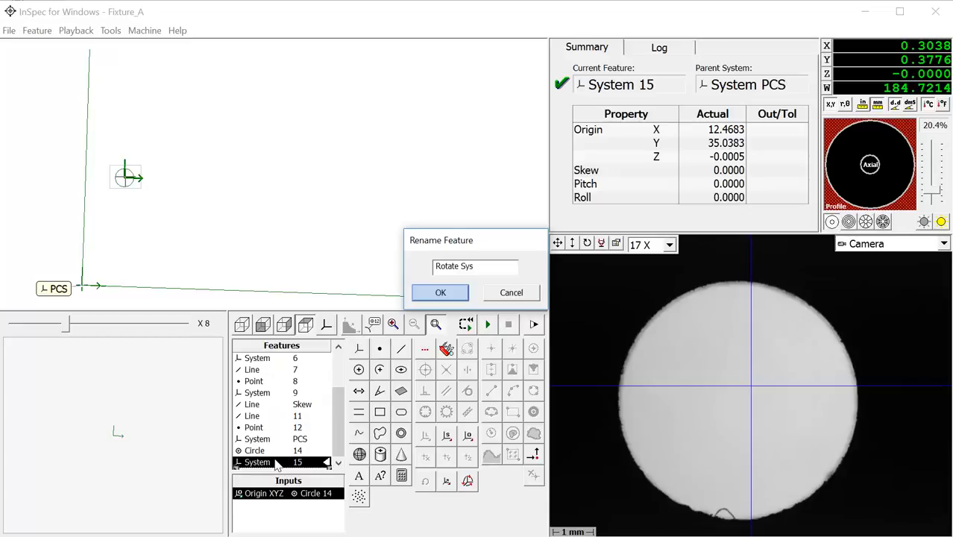
Step: Confirm the name Rotate Sys, then bring up Circle 16's action menu
click(439, 292)
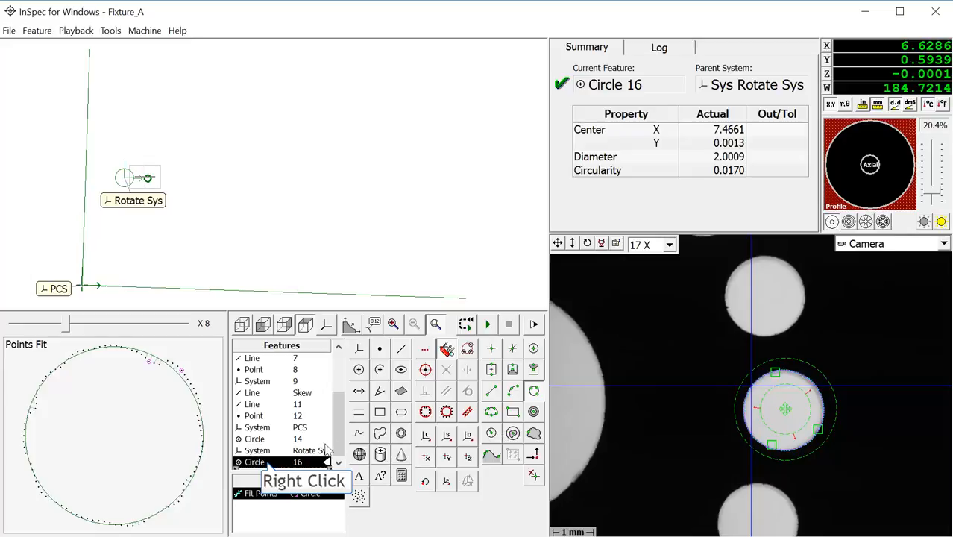
right_click(276, 461)
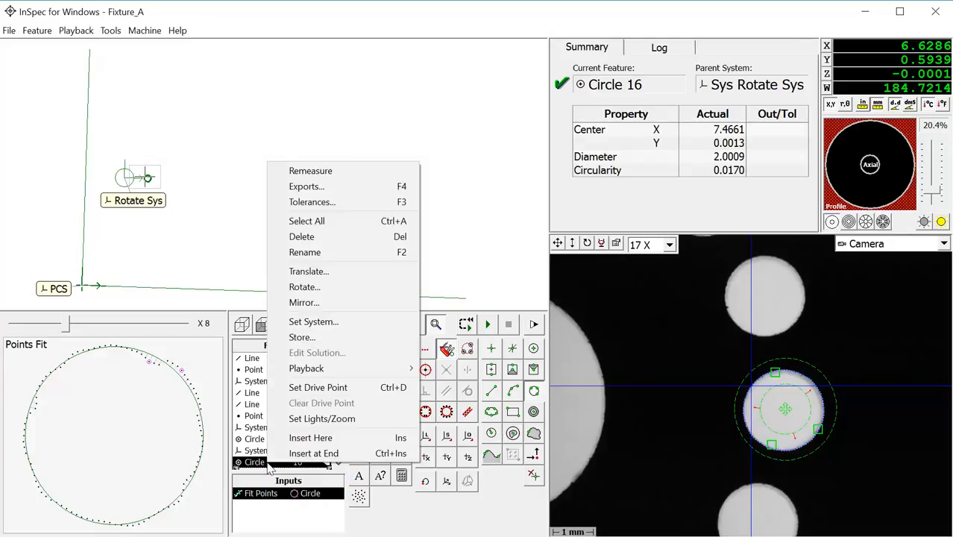
mouse_move(319, 312)
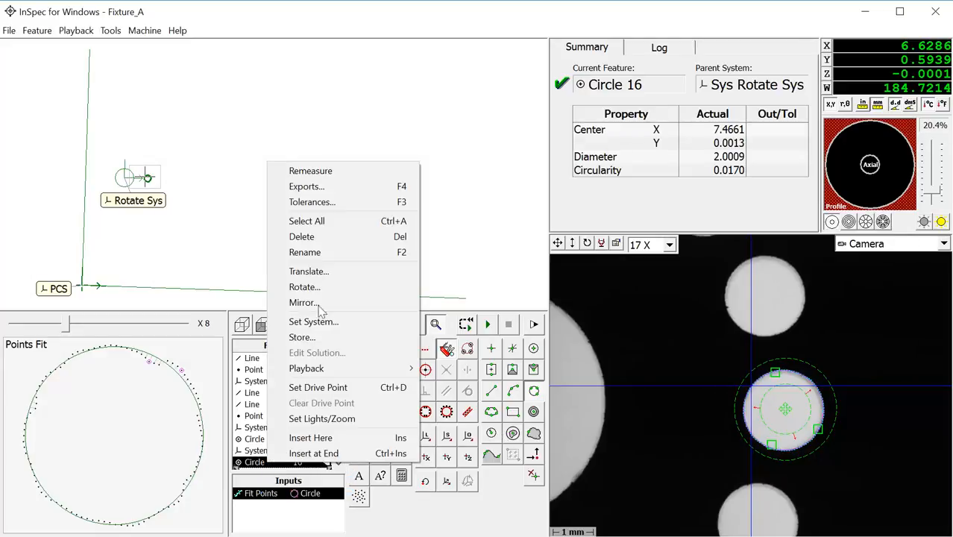
Step: Rotate Circle 16 about Rotate Sys by 22.5° with 15 numbered copies
click(304, 287)
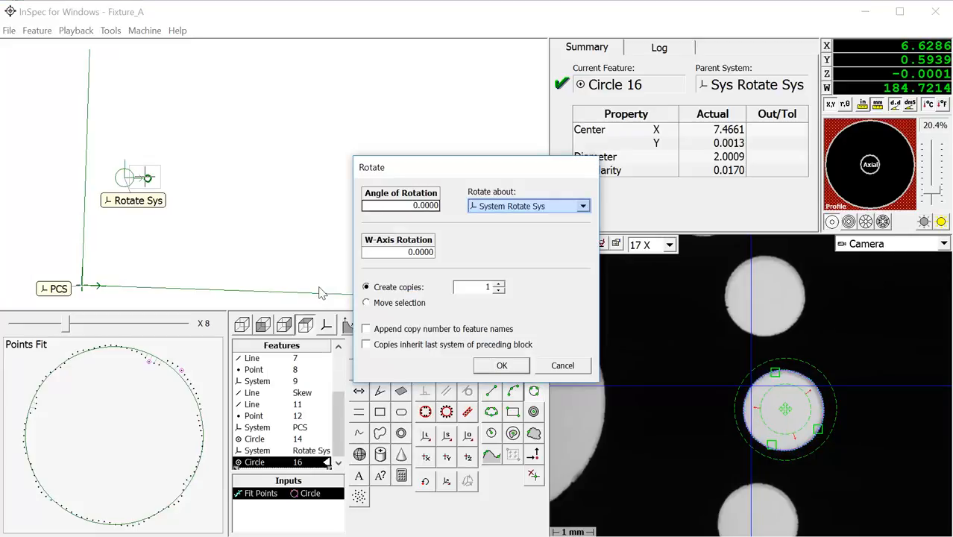
mouse_move(531, 233)
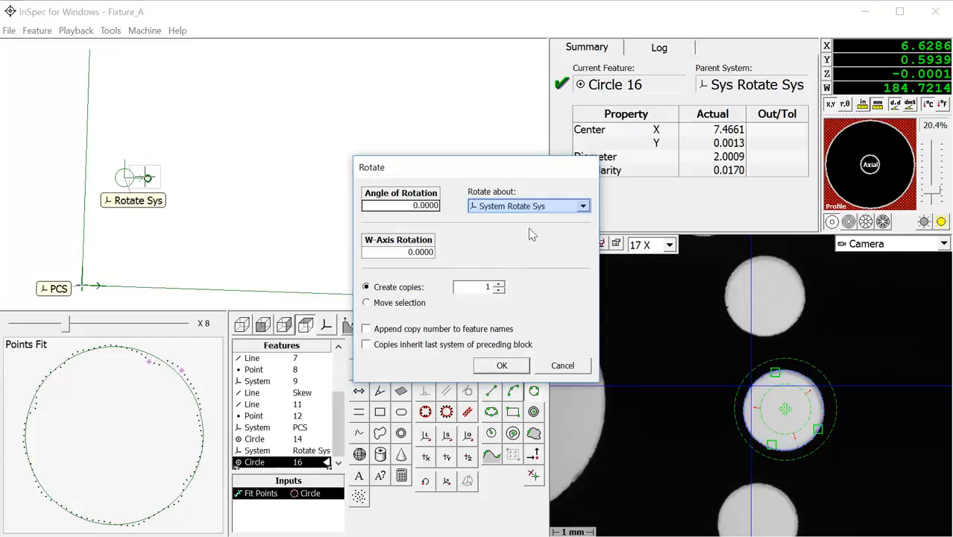
click(582, 206)
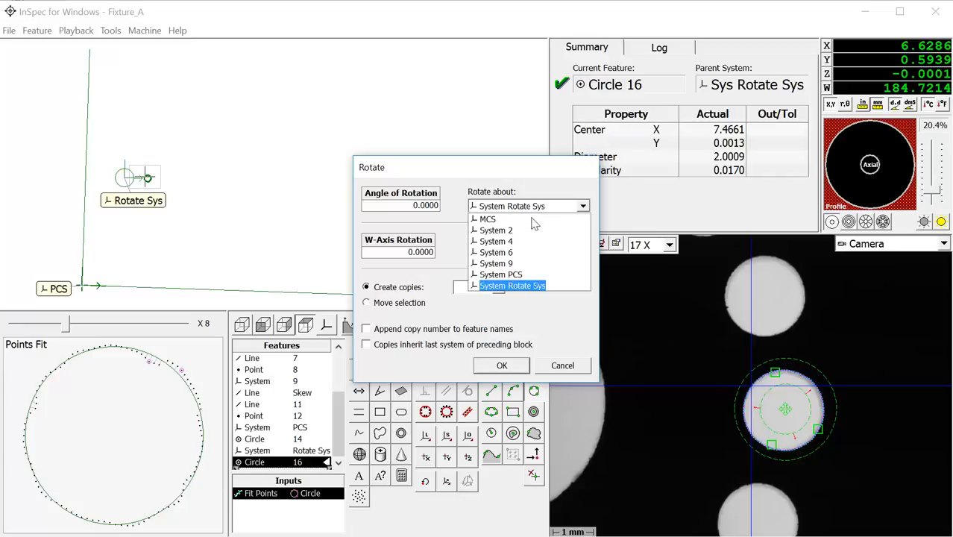
click(513, 285)
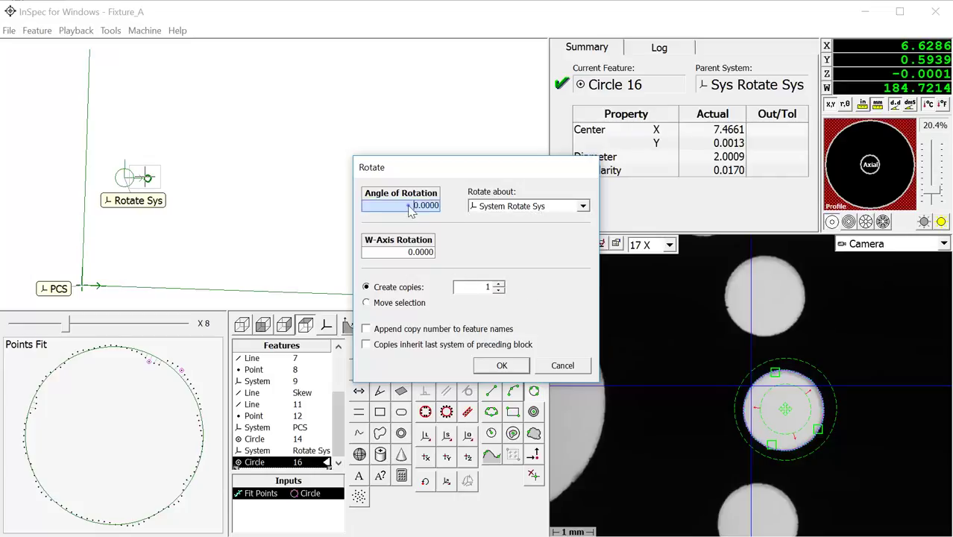
text(22.5)
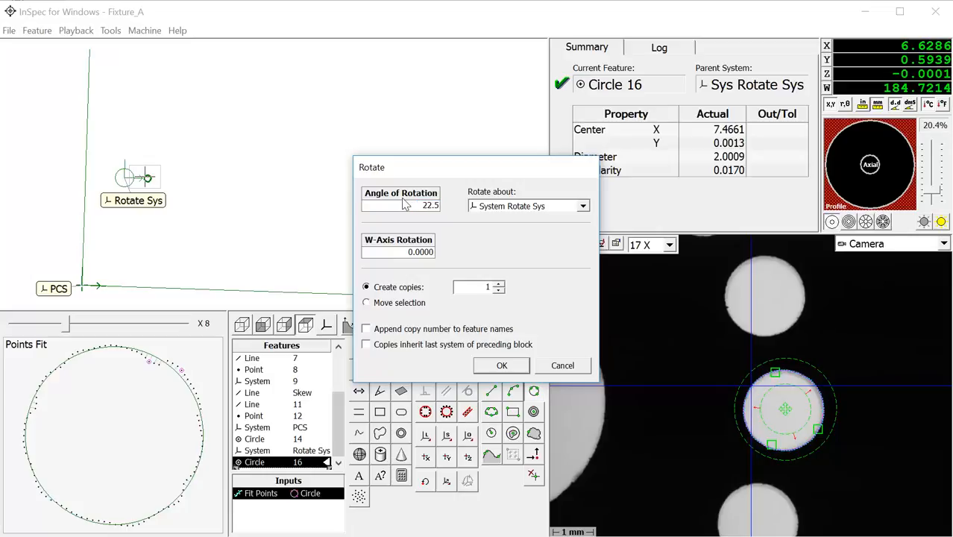
mouse_move(470, 292)
text(5)
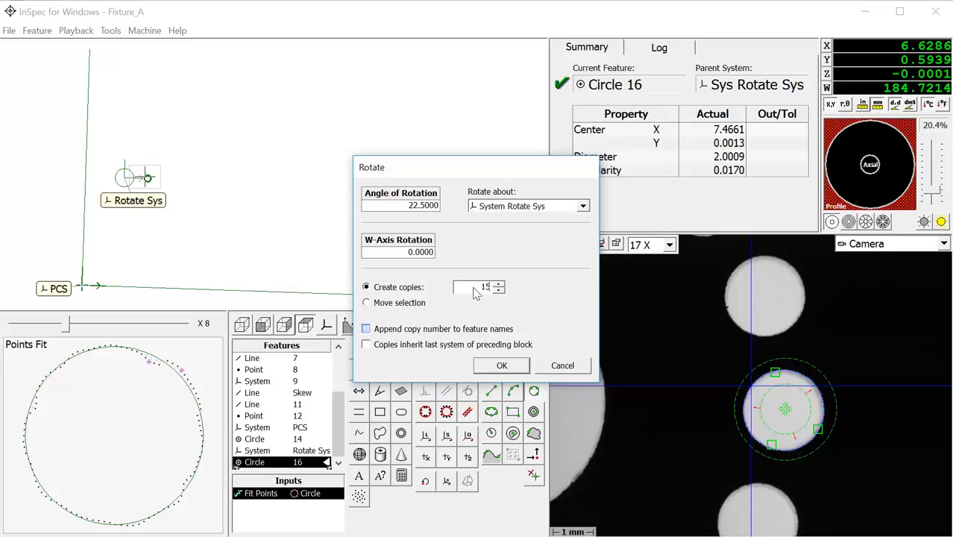
click(366, 329)
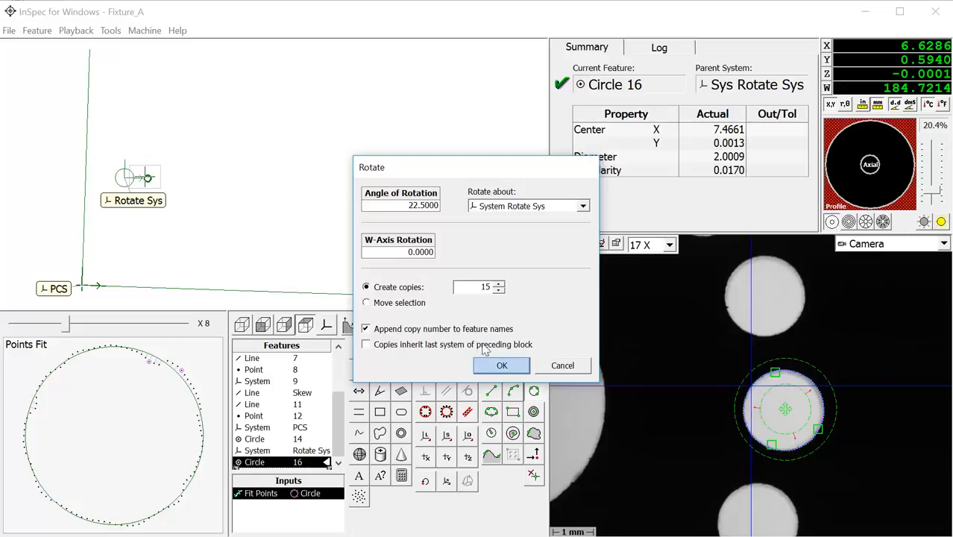
click(500, 365)
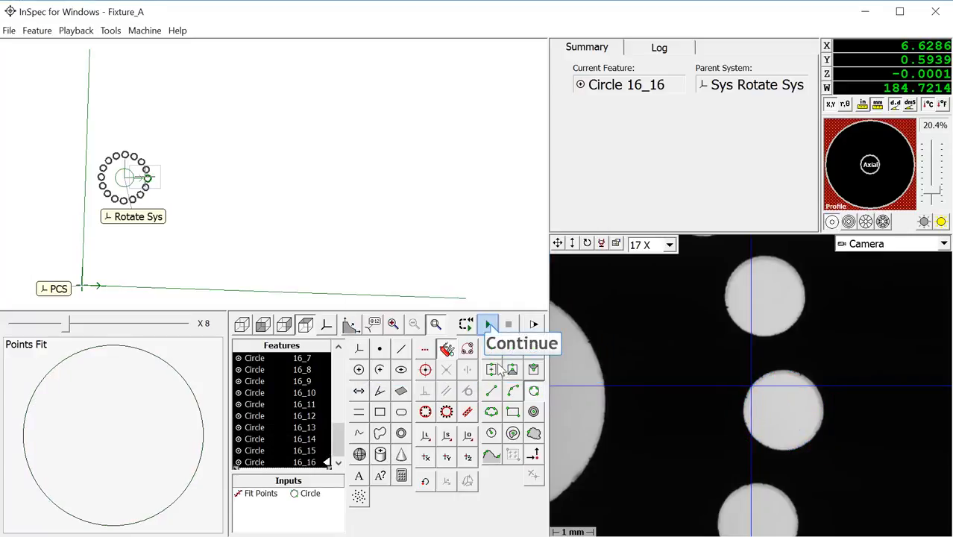